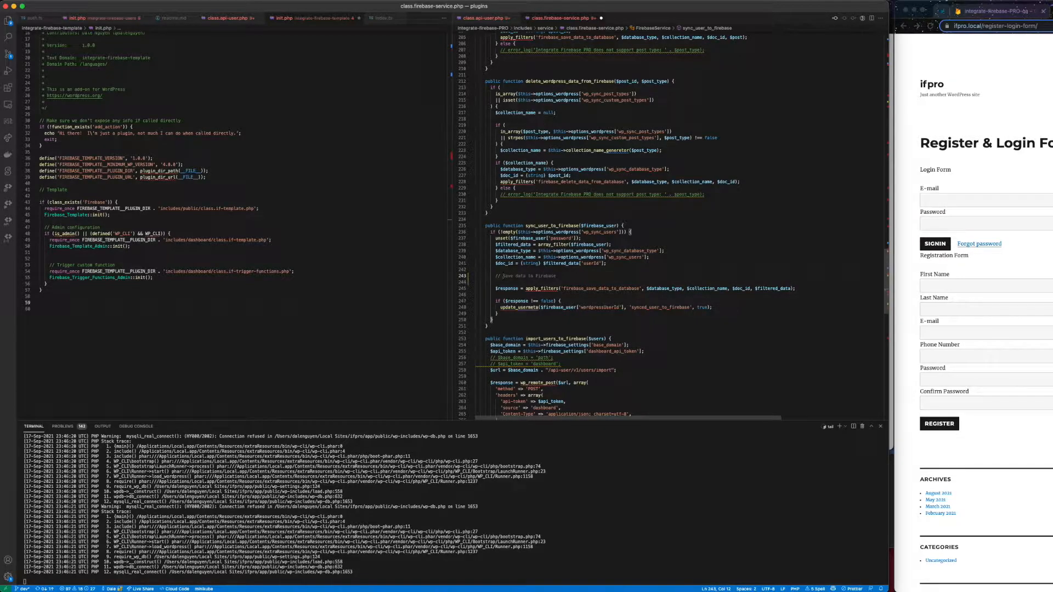
- Add the comment 'Allow to add more data to user' and an apply_filters assignment to $filtered_data above the save call
type("Allow to add more data to user")
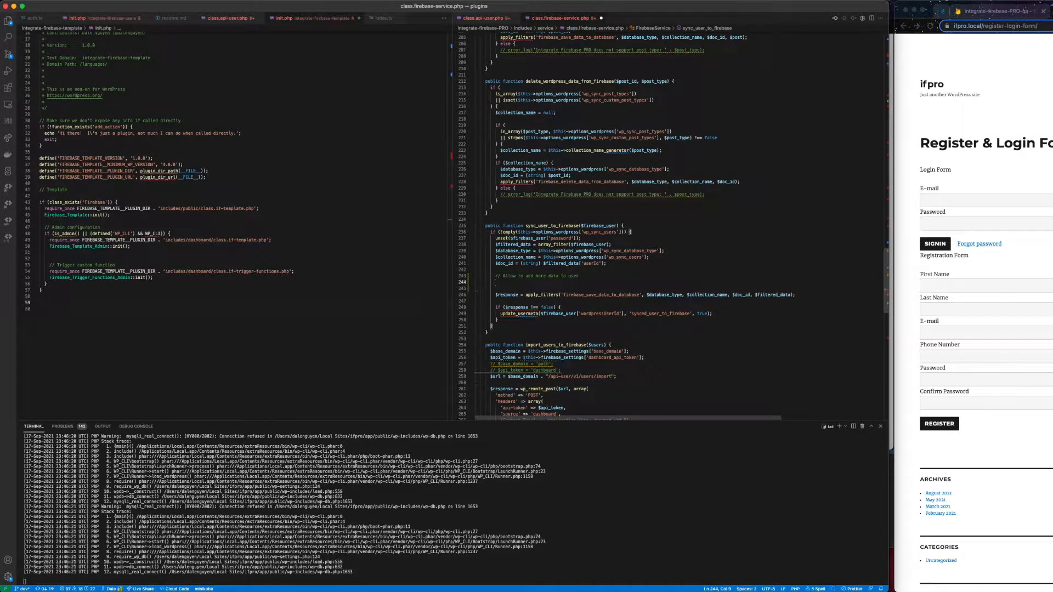
type("$filtered_data = apply_filters('firebase_save_data_to_database', $database_type, $collection_name, $doc_id, $filtered_data);")
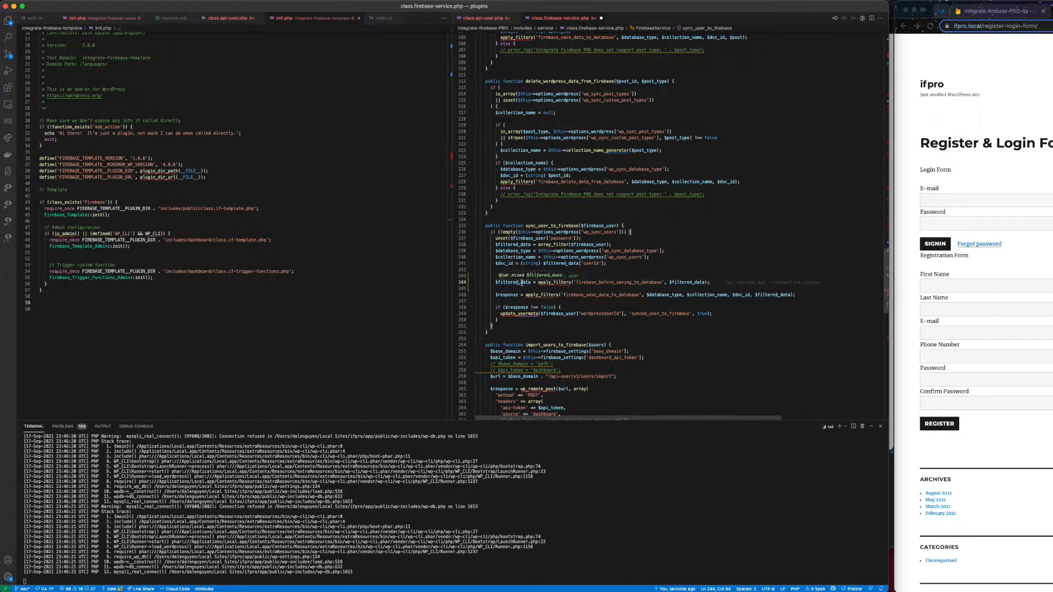
mouse_move(531, 298)
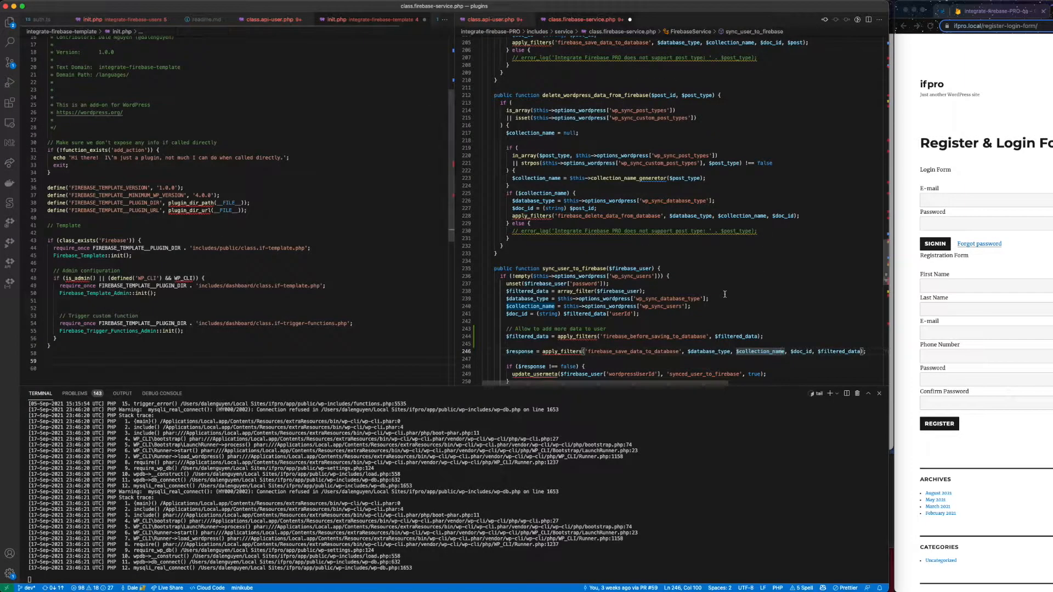
- Insert a blank line after the firebase_before_saving_to_database apply_filters line
scroll("down", 3)
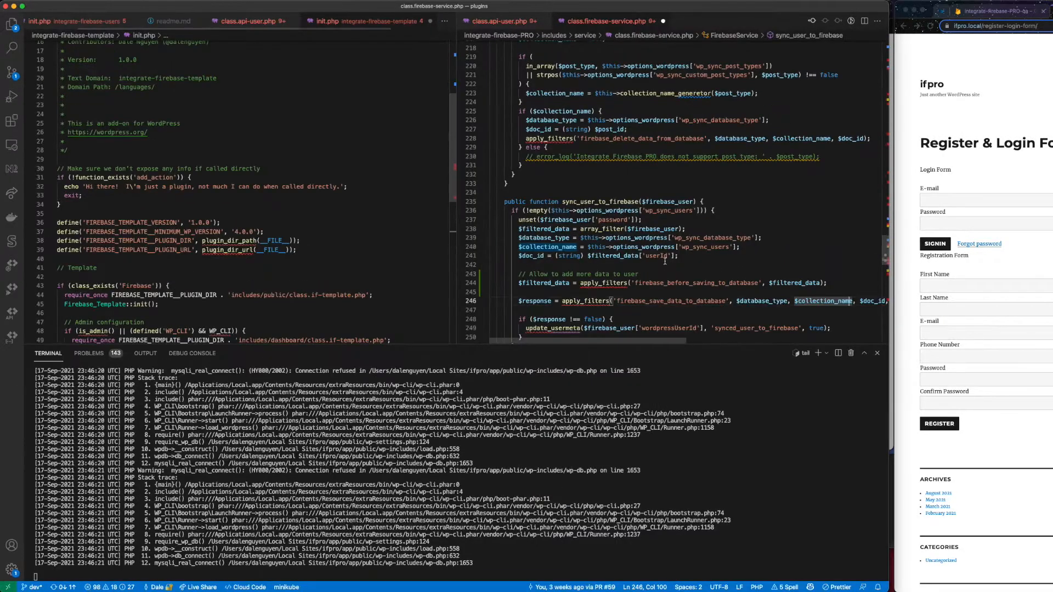
scroll("down", 3)
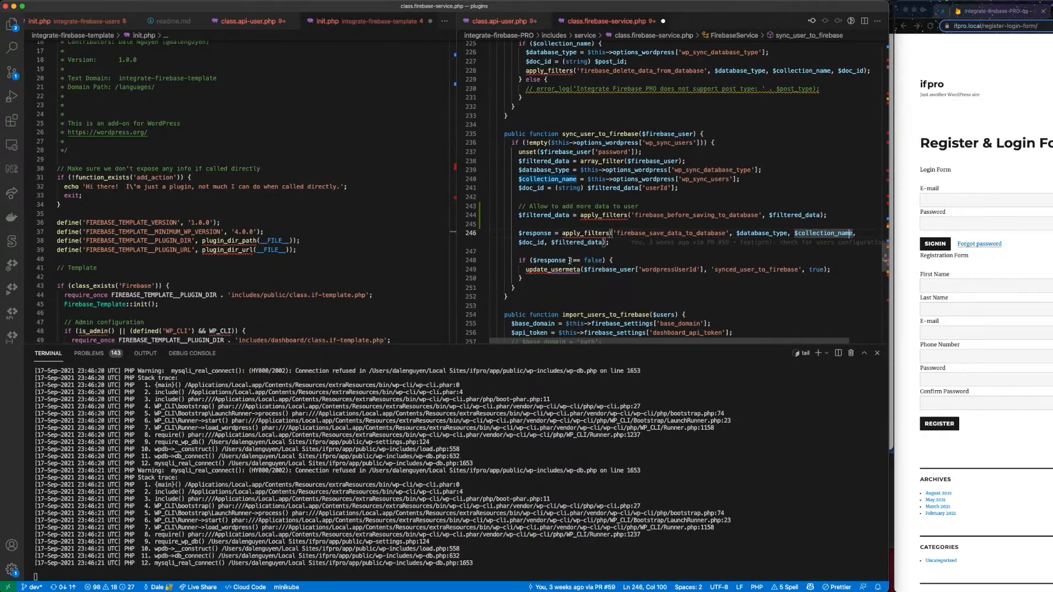
scroll("down", 3)
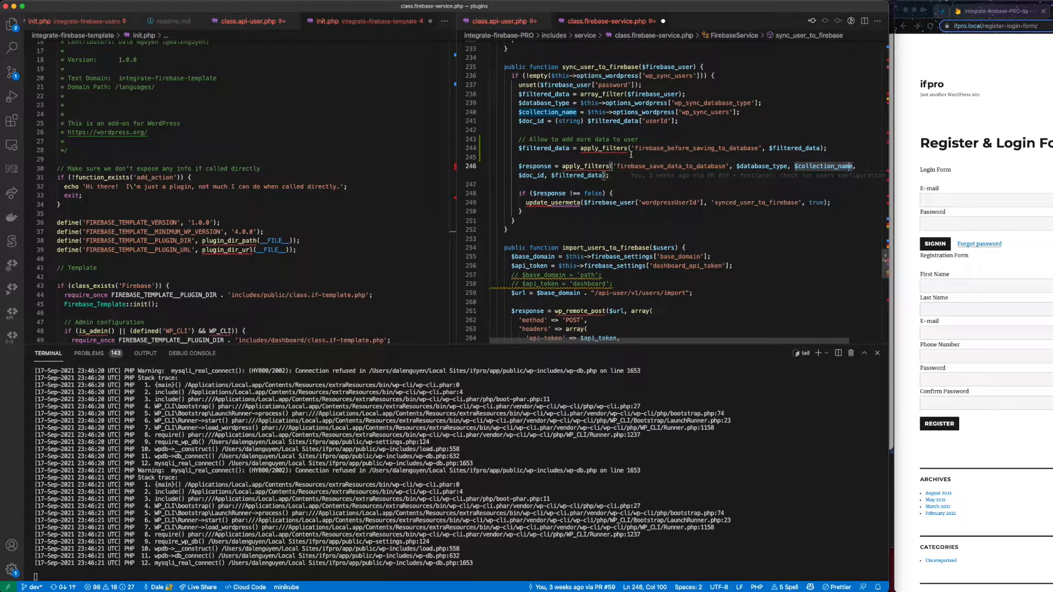
double_click(695, 149)
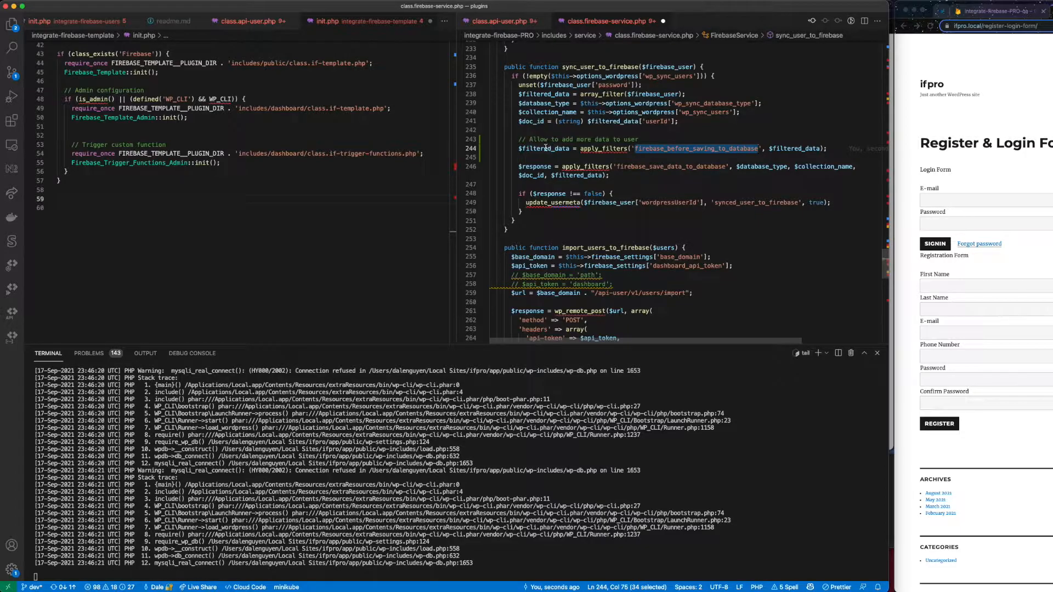
double_click(544, 149)
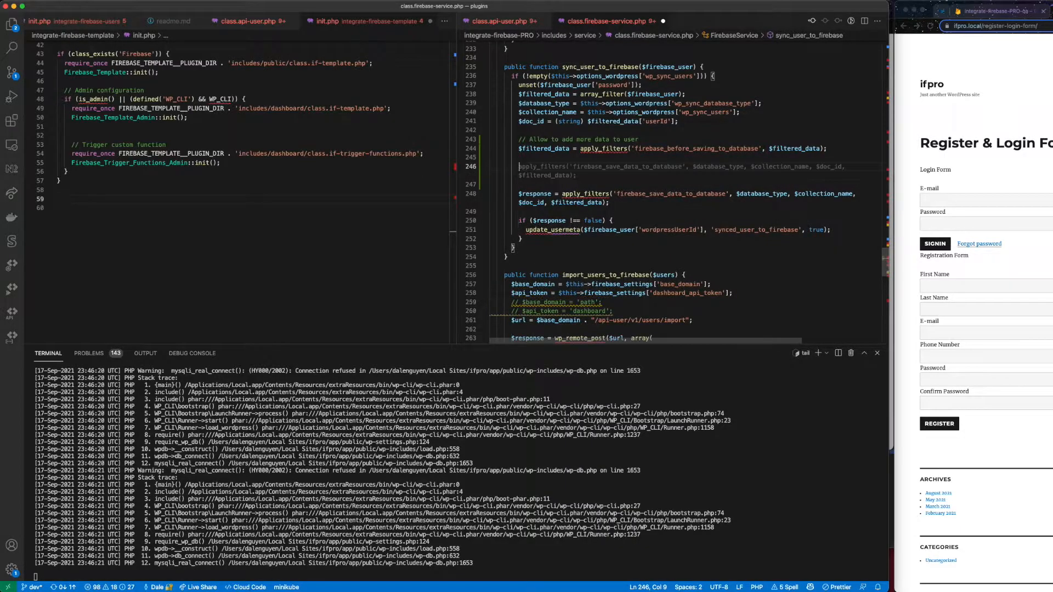
- Add error_log lines for a '----sync_user_to_firebase----' marker and print_r of $filtered_data
type("error_log('---sync_user_to_firebase----');")
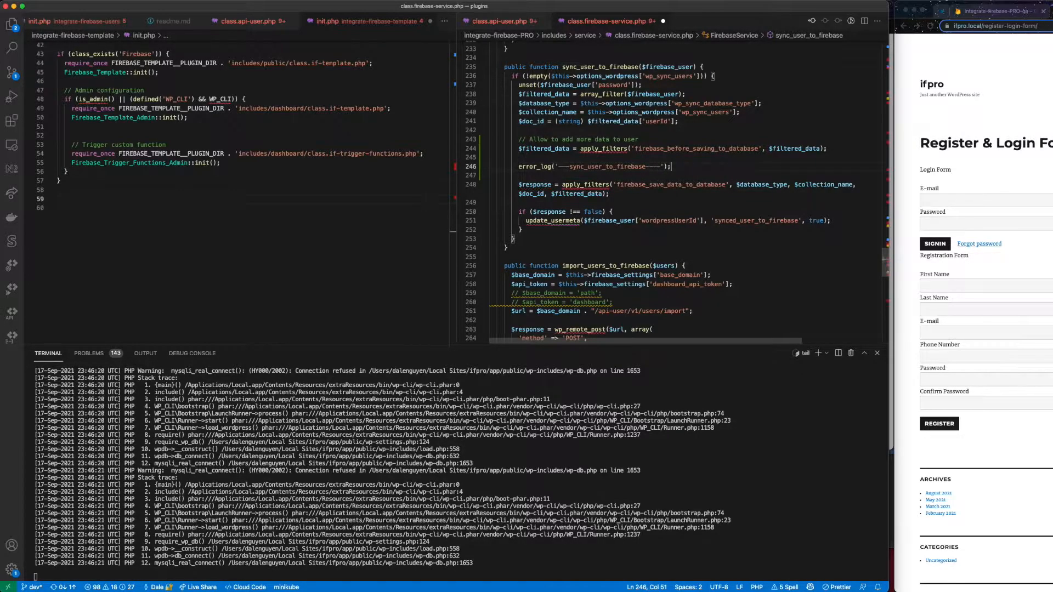
type("error_log(json_encode($filtered_data));")
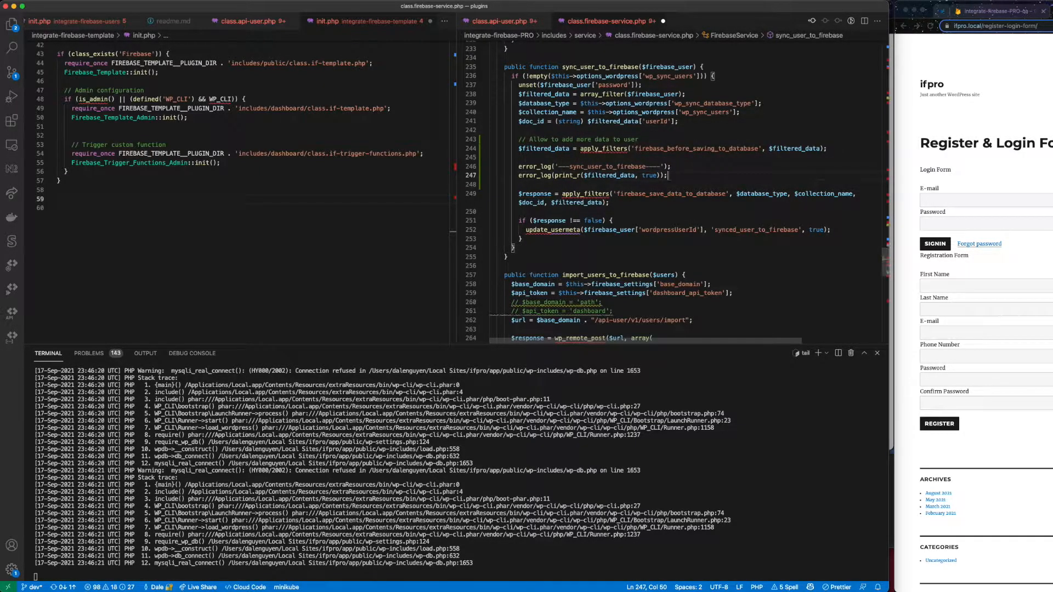
double_click(608, 175)
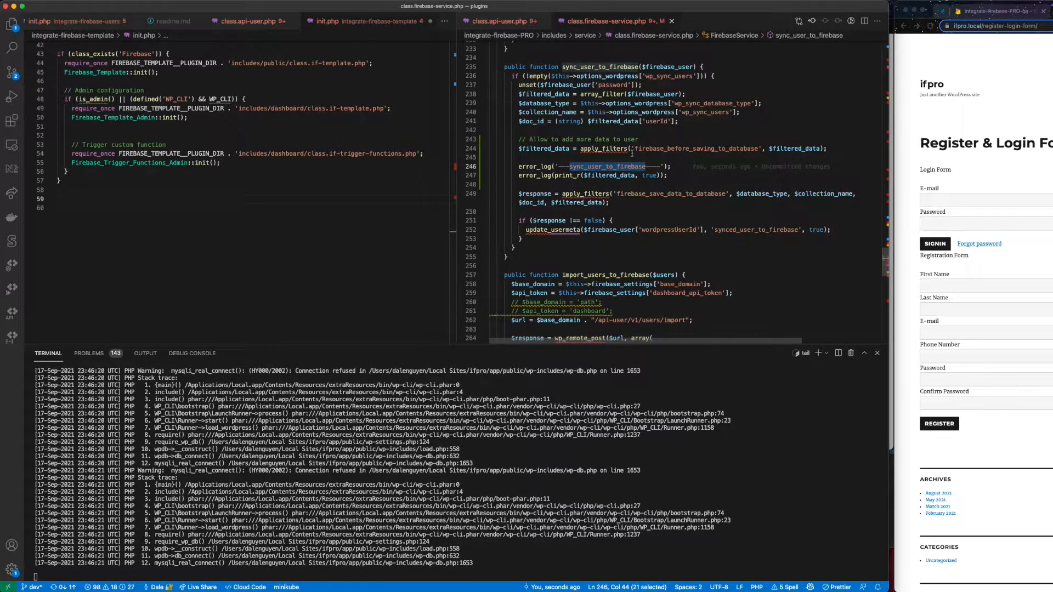
double_click(695, 149)
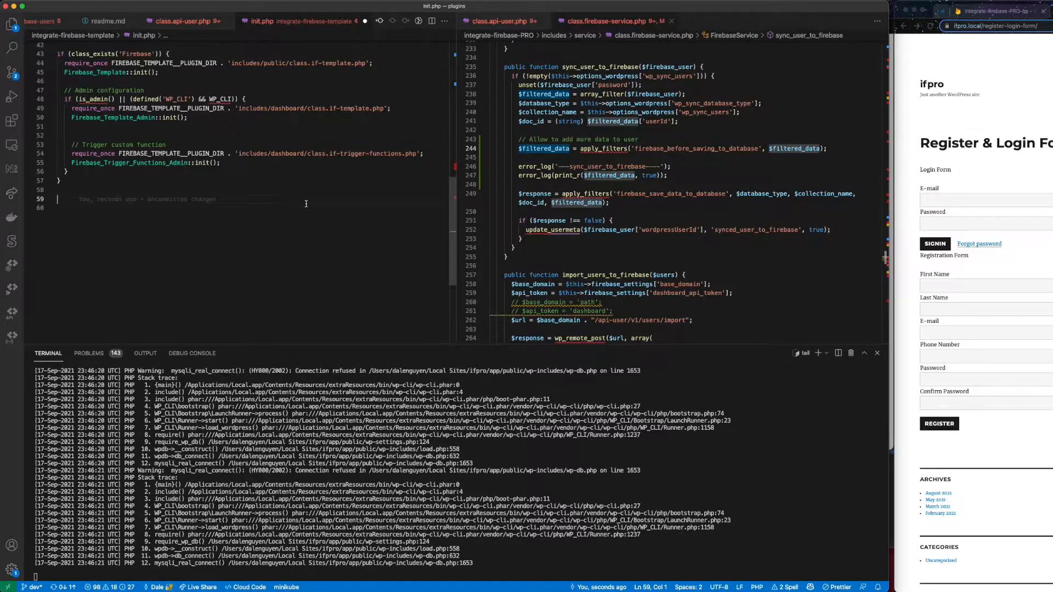
- Add add_filter('firebase_before_saving_to_database', 'edit_user_data_before_saving') in init.php and begin a function below
type("add")
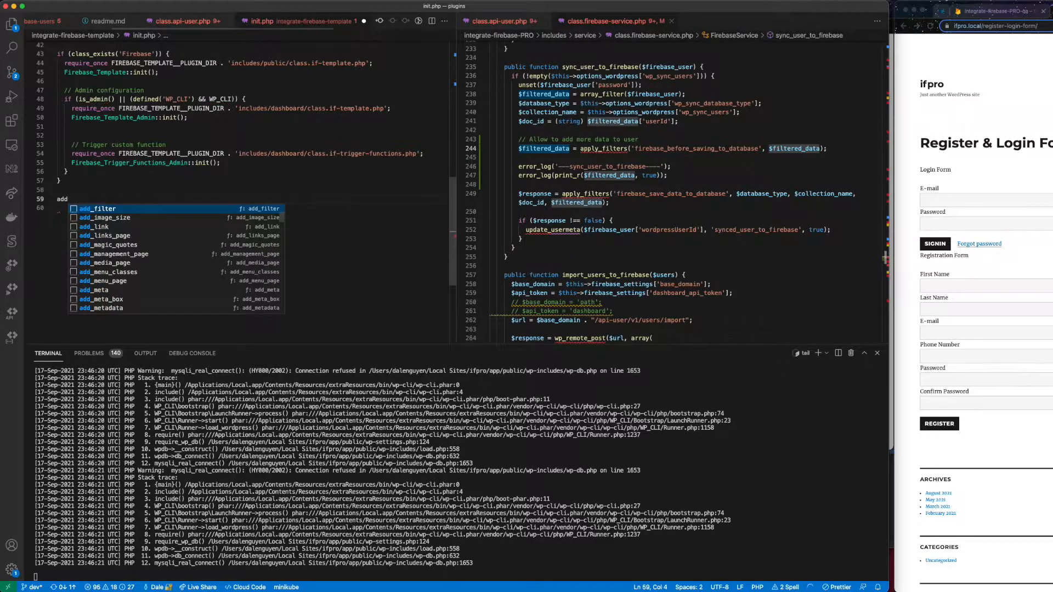
key("Tab")
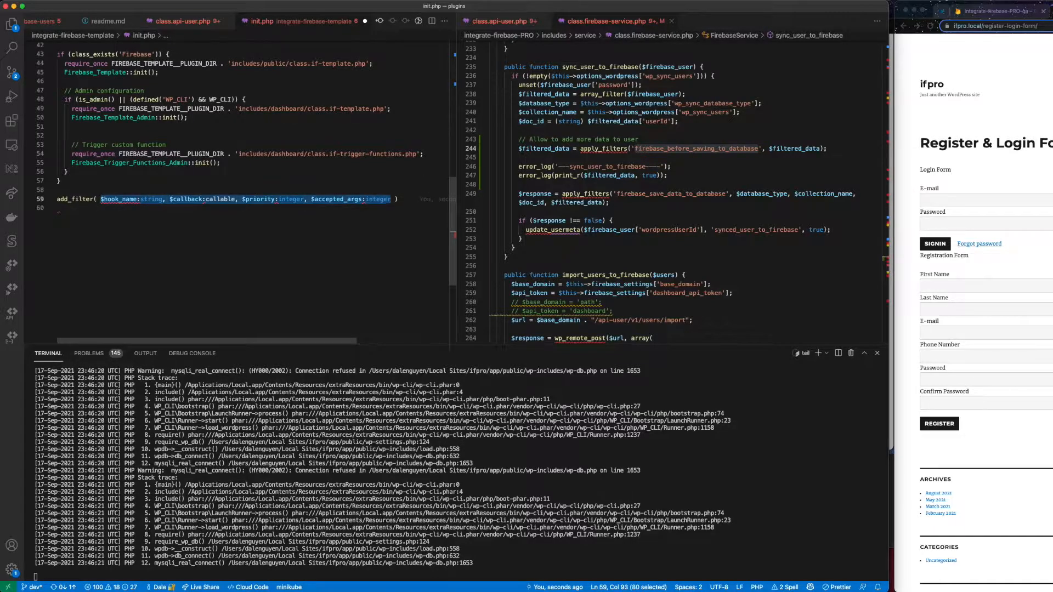
type("'firebase_before_saving_to_database', '' )")
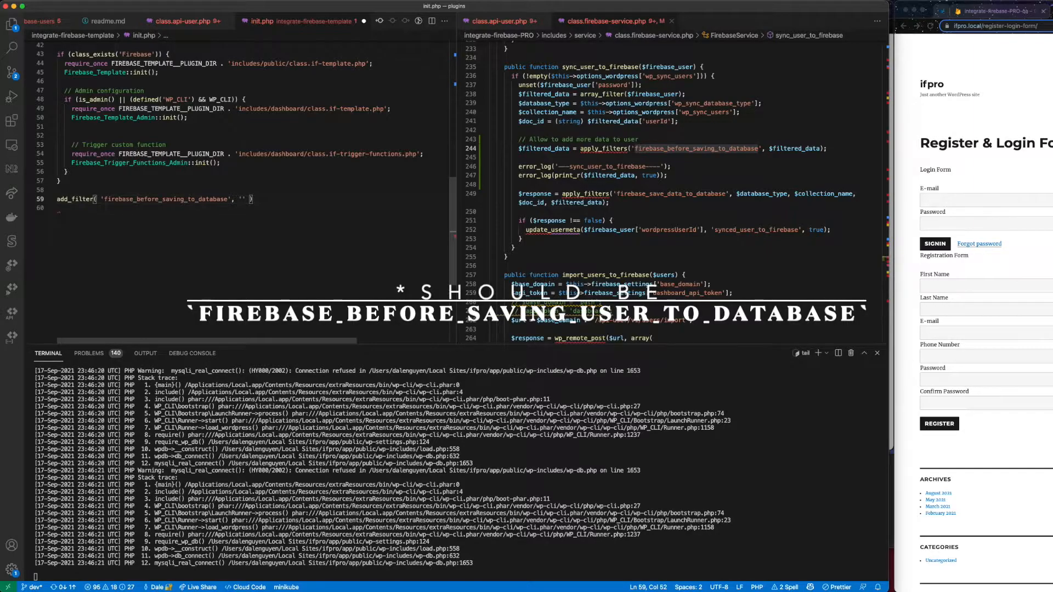
type("edit_user_data")
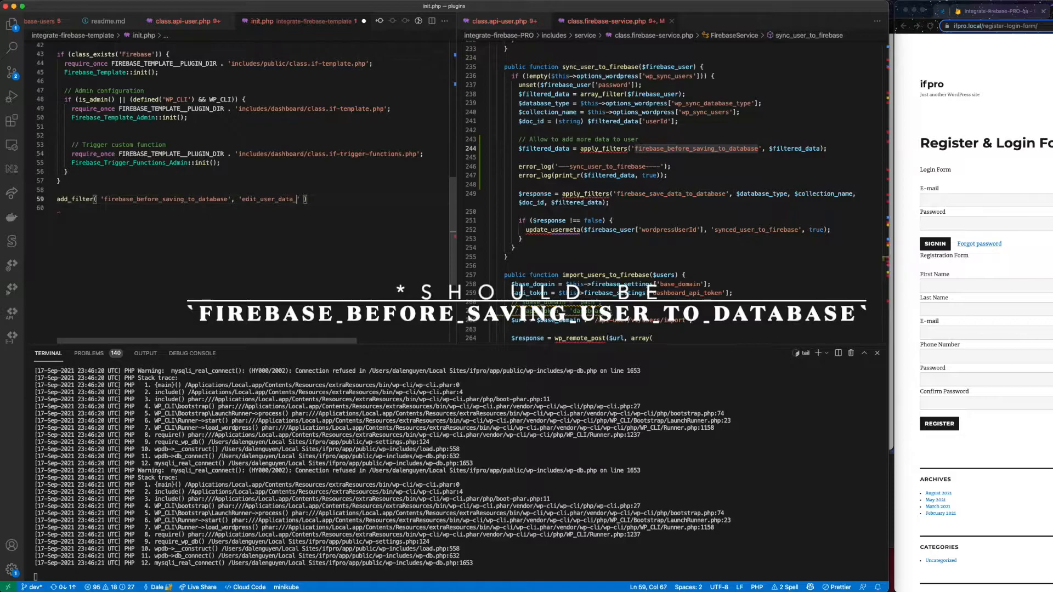
type("_before")
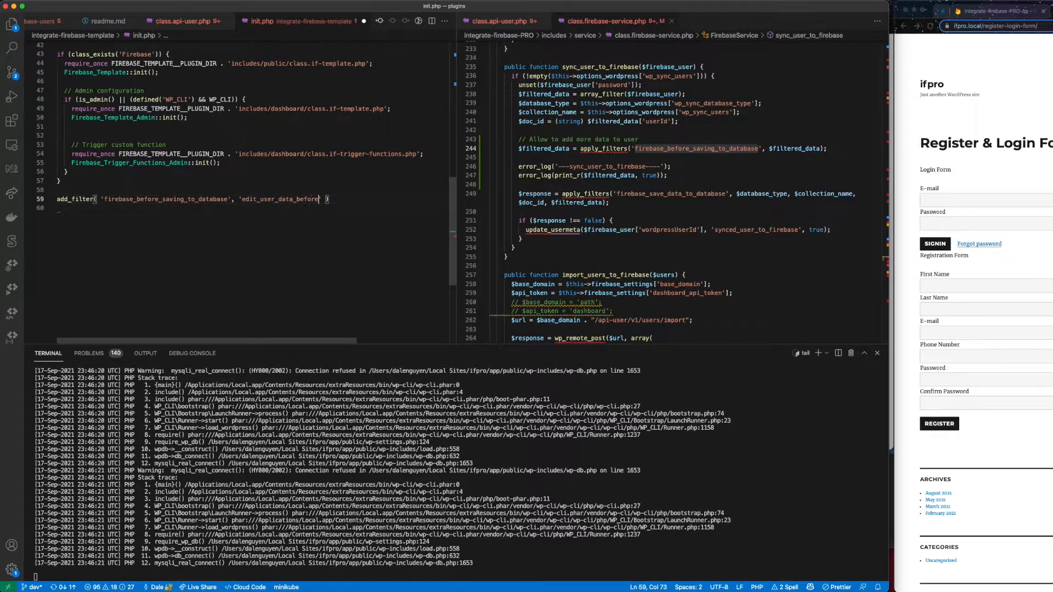
type("_saving'")
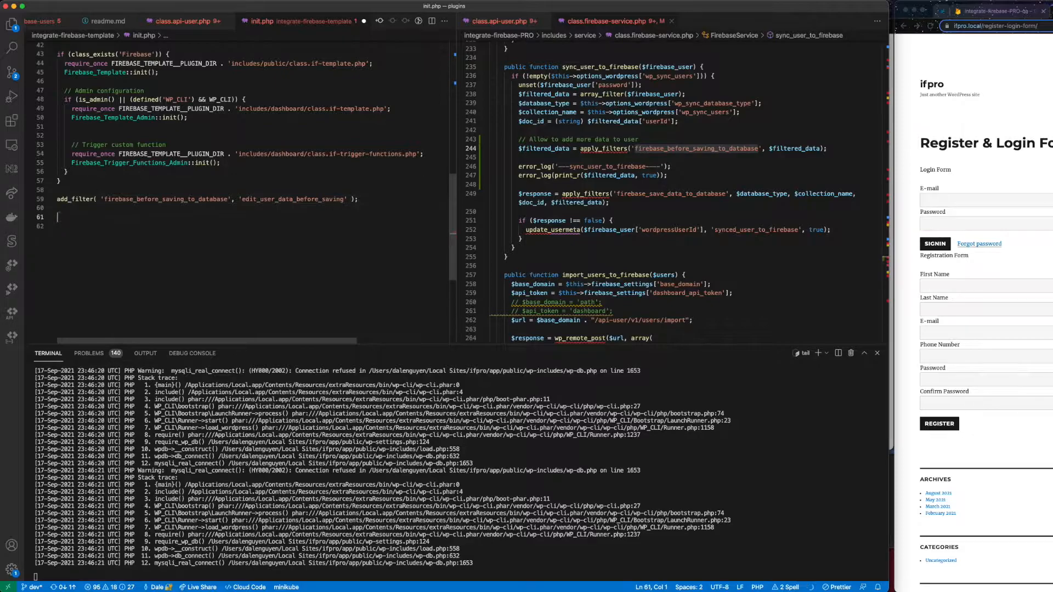
type("function")
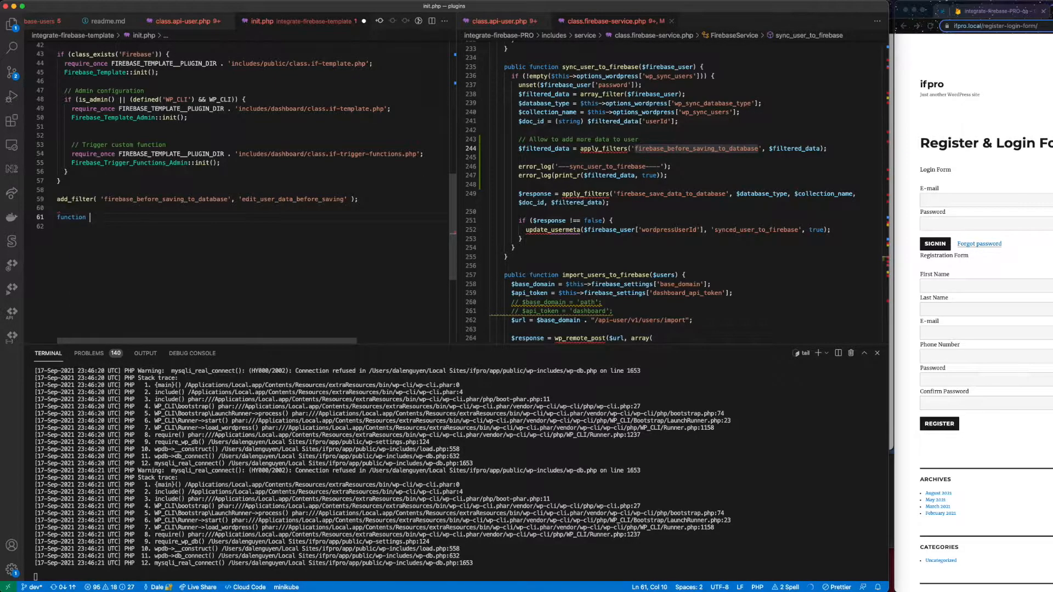
- Define edit_user_data_before_saving to set $user['custom_data'] = 'custom data 123' and return $user
double_click(293, 199)
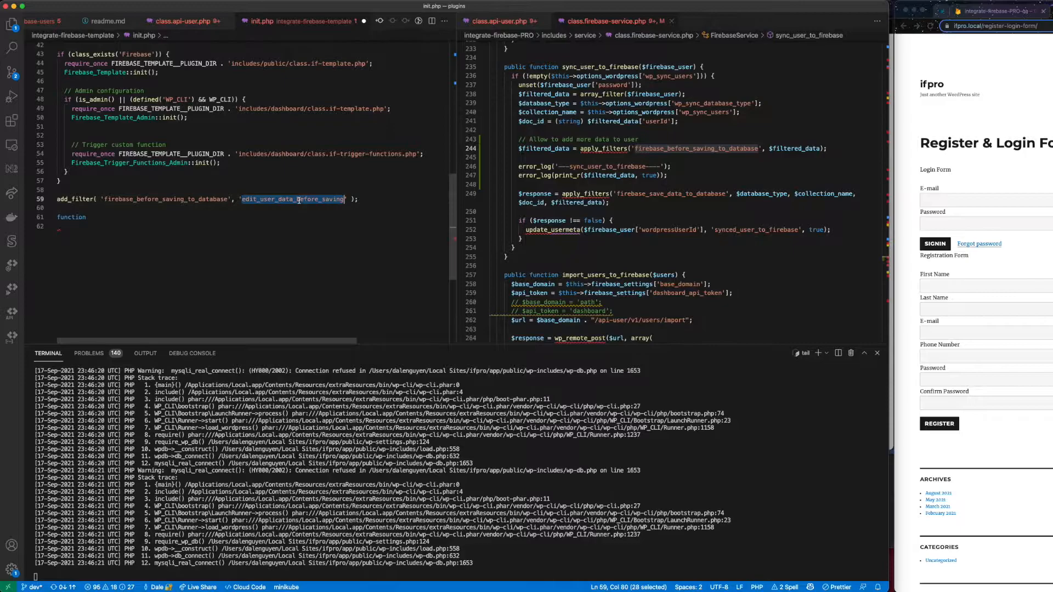
type("edit_user_data_before_saving(")
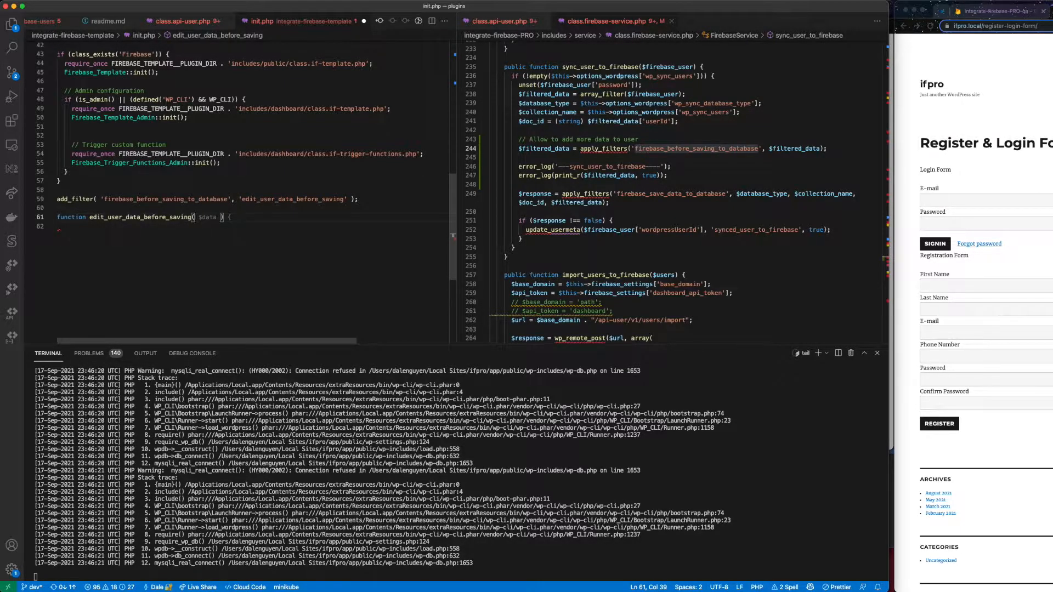
type("$user) {")
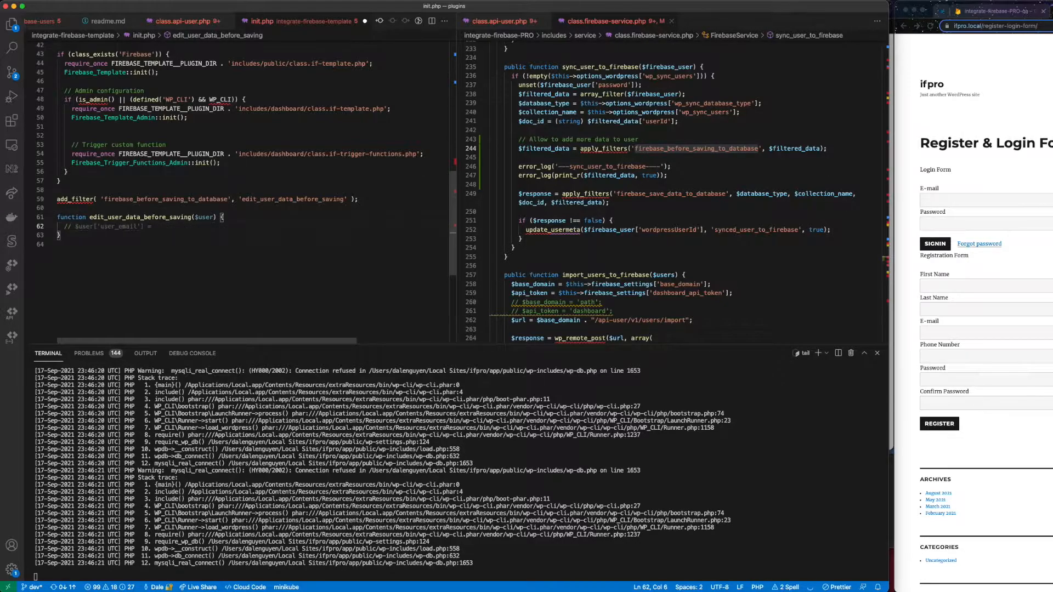
type("add custom data to user")
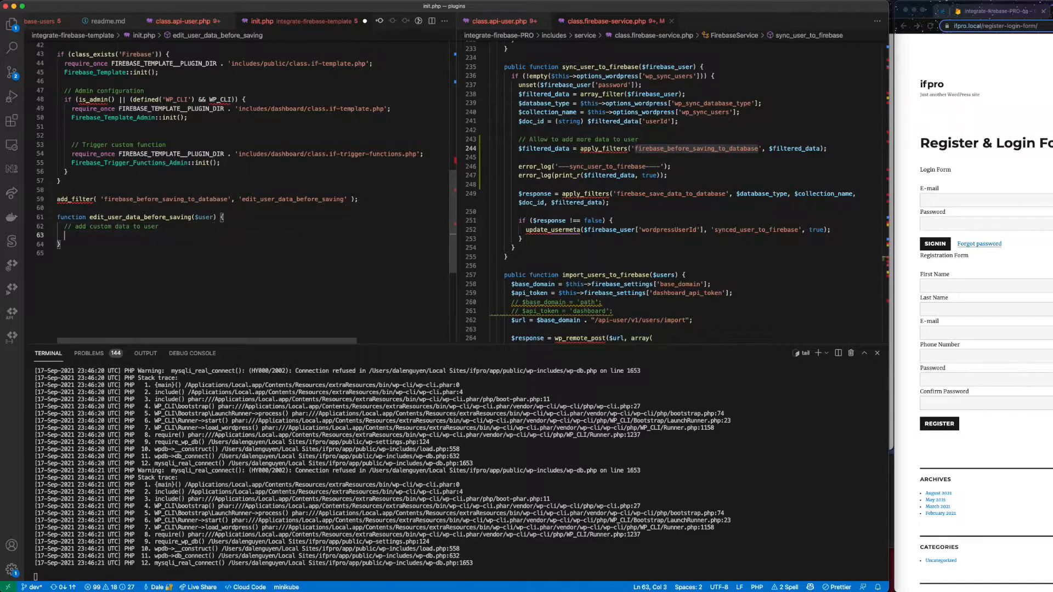
type("$user['custom_data'] = 'custom data';")
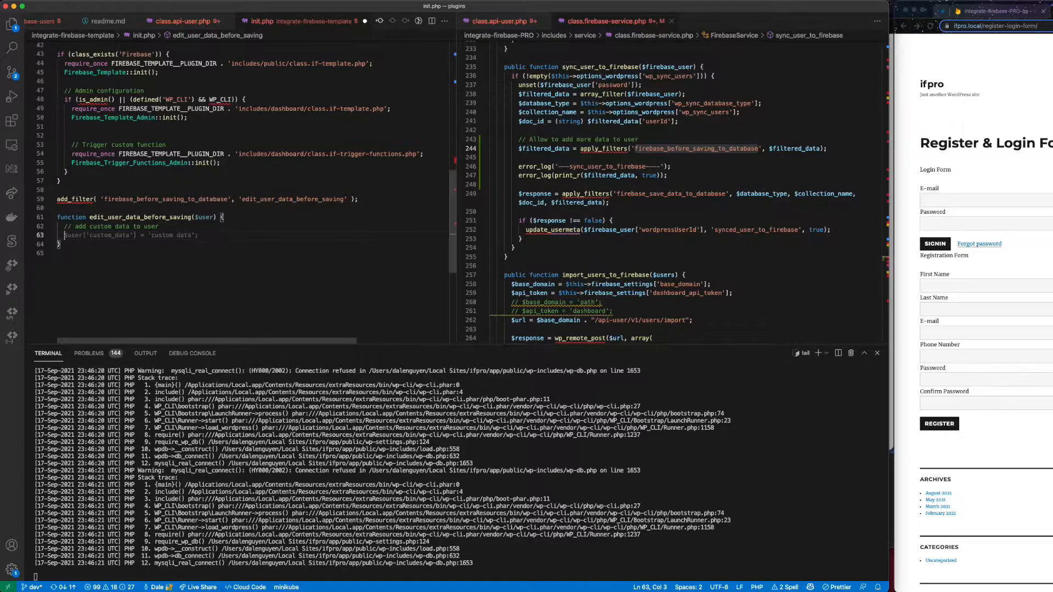
type("return $user;")
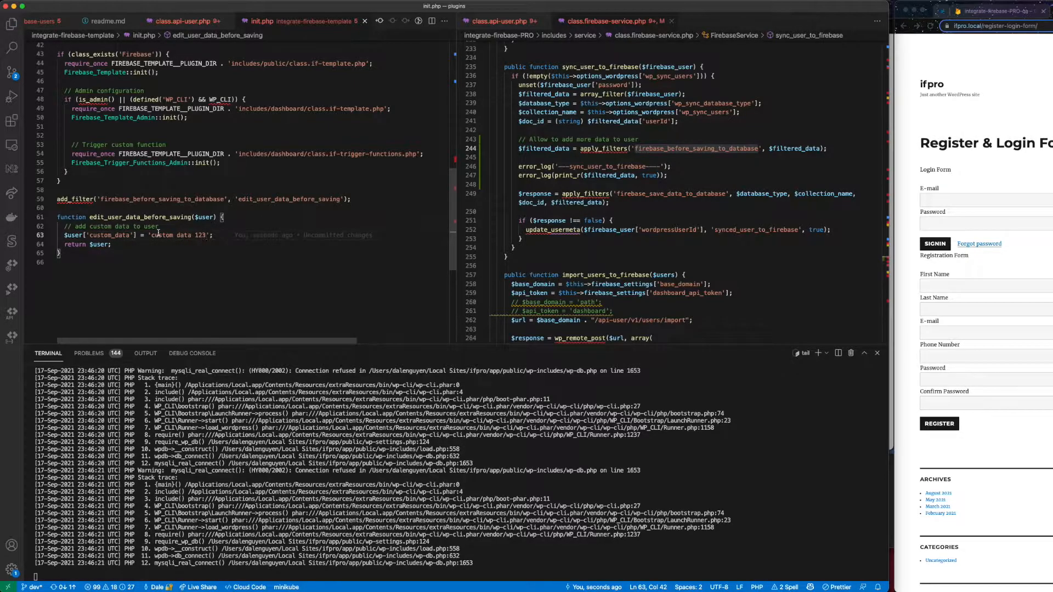
mouse_move(104, 217)
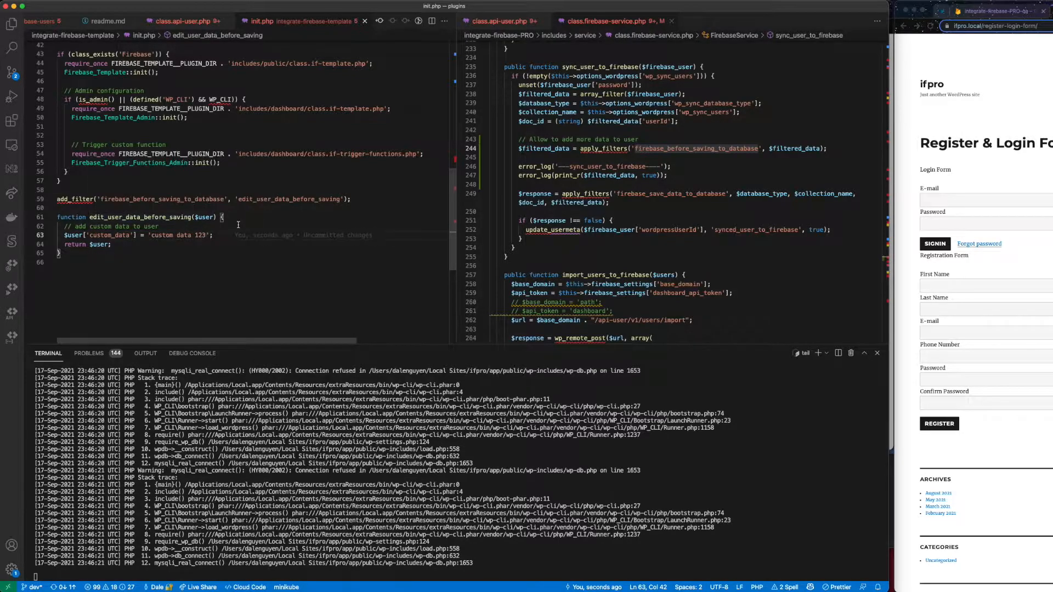
mouse_move(237, 264)
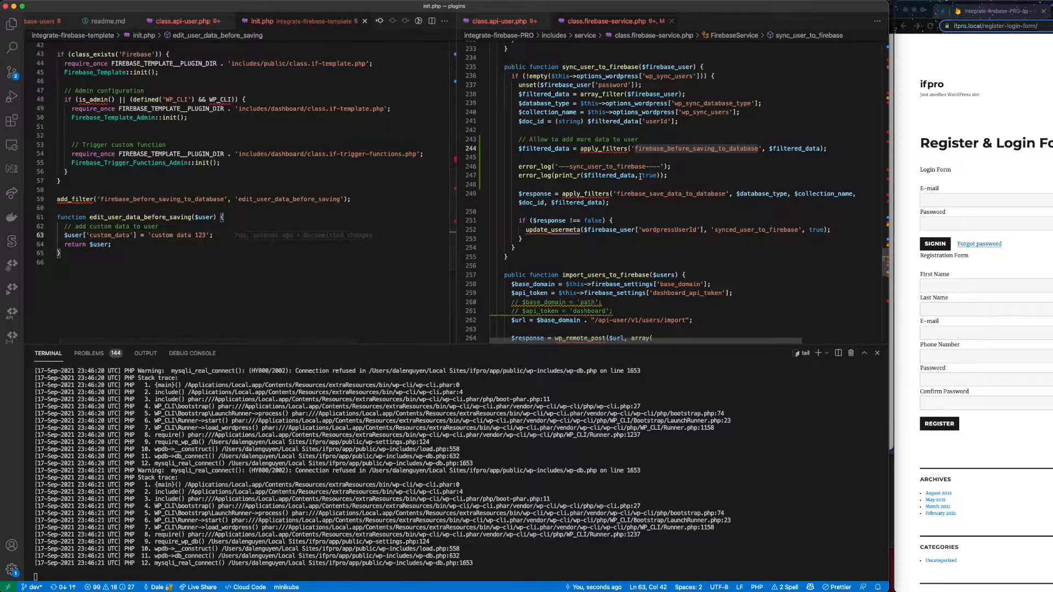
double_click(696, 149)
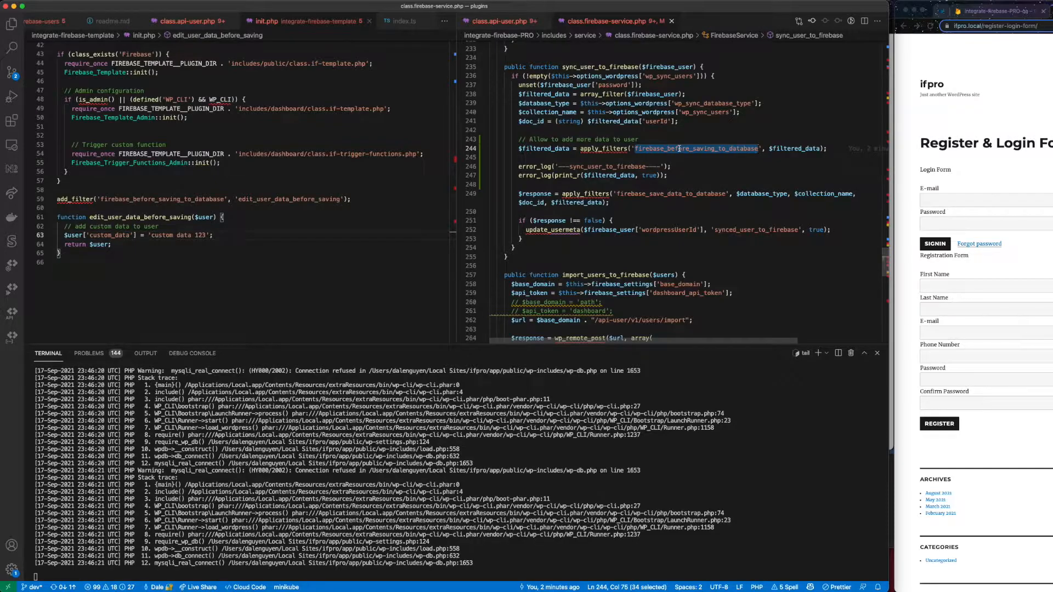
double_click(290, 198)
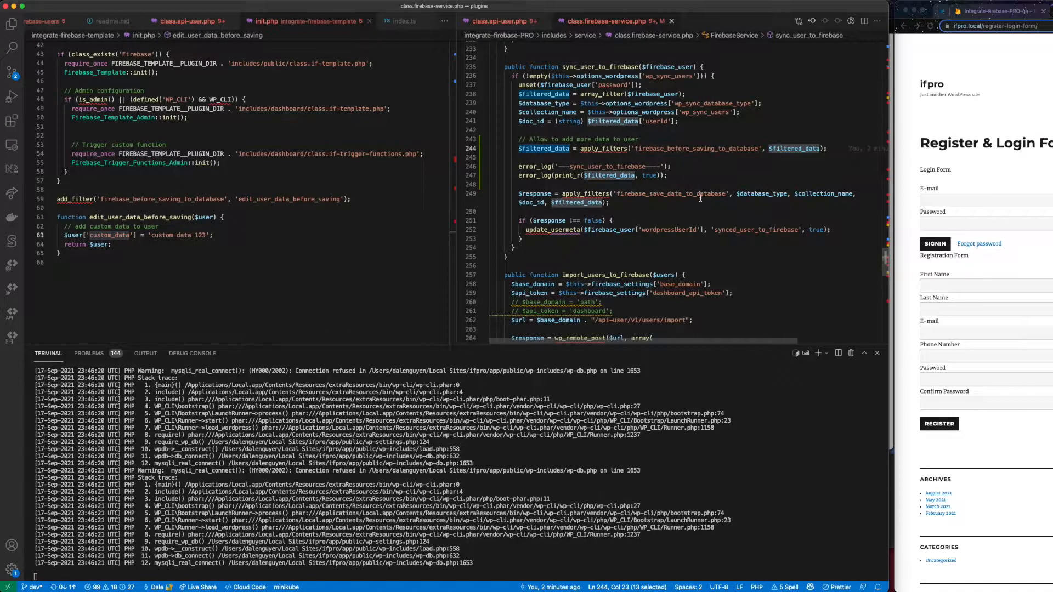
mouse_move(725, 213)
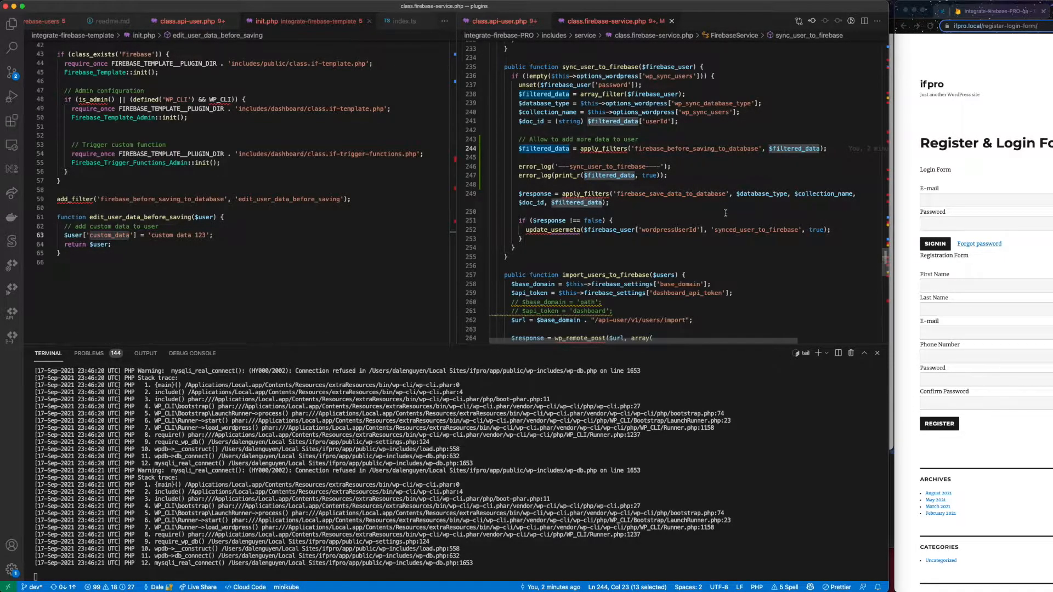
mouse_move(640, 216)
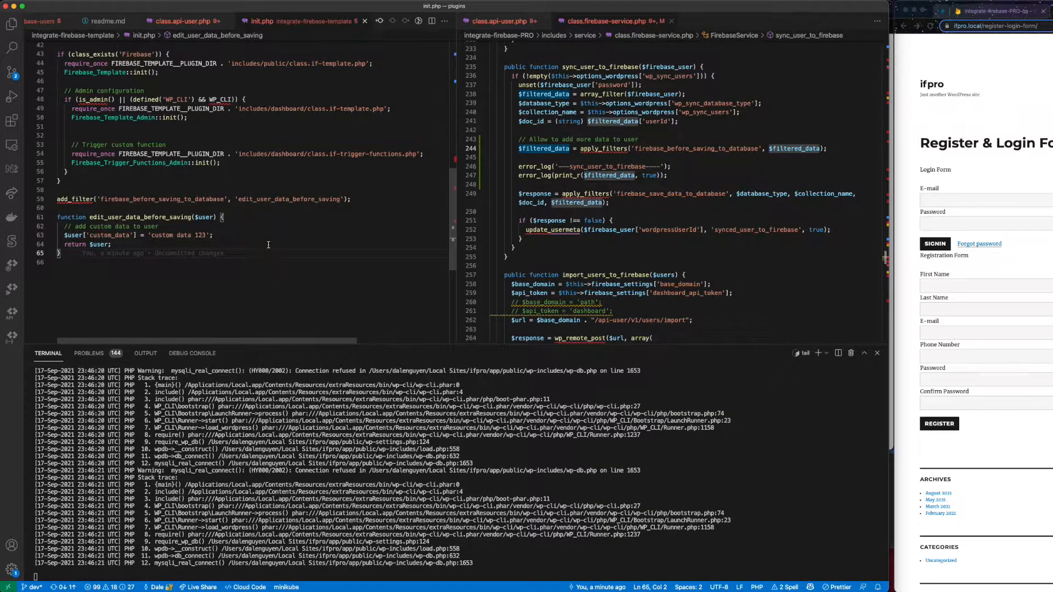
- Add error_log('----edit_user_data_before_saving----') as the callback's first line
key("Enter")
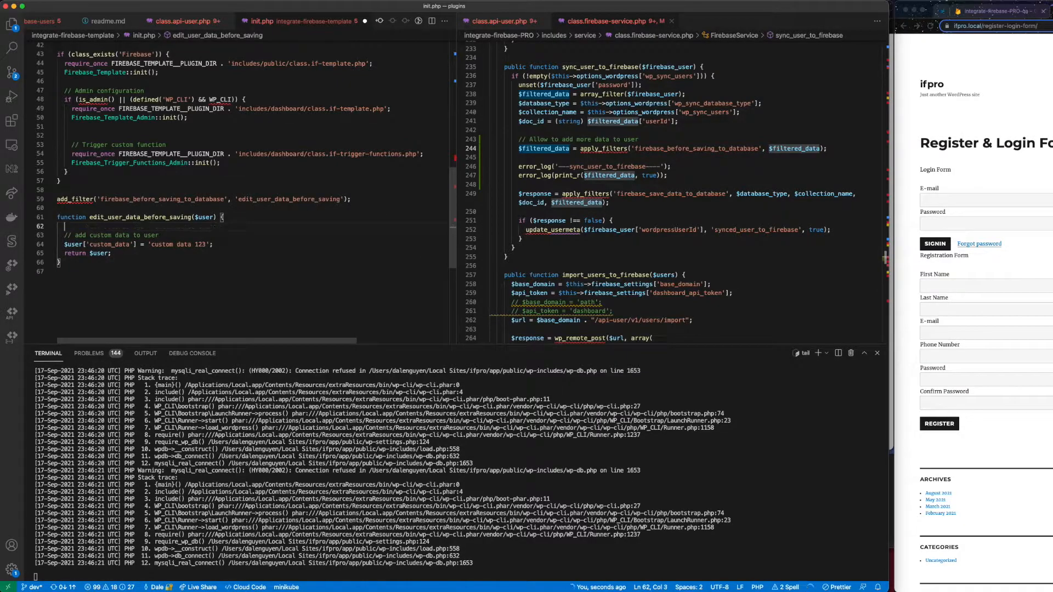
type("error_log('")
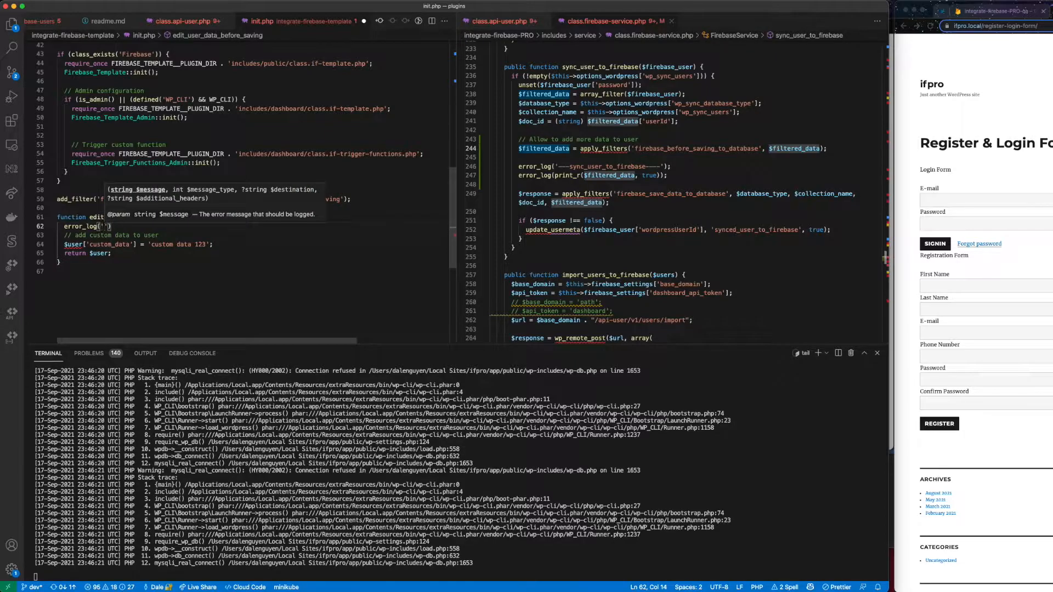
type("----")
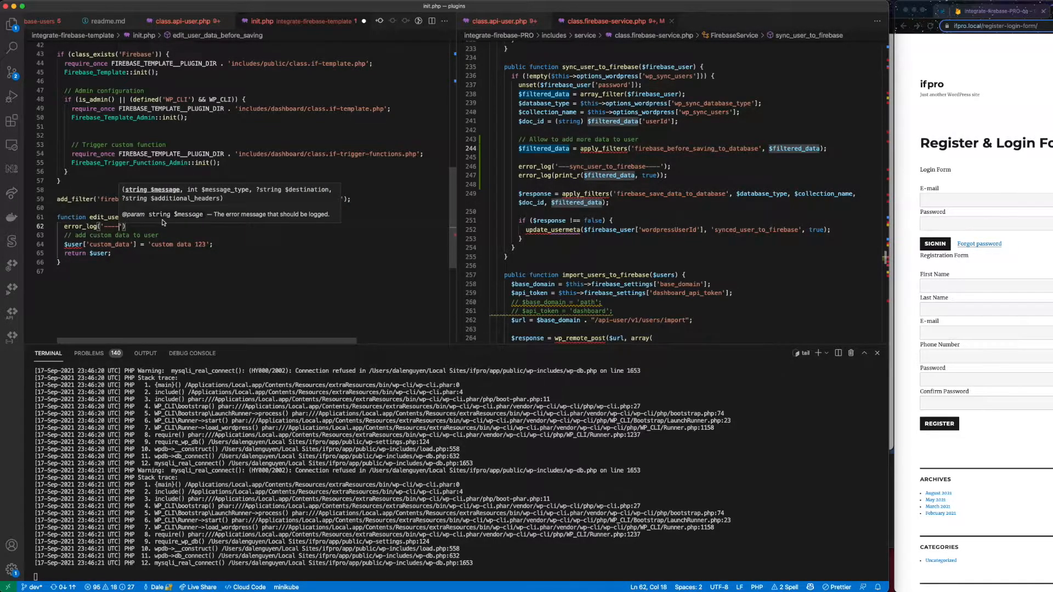
double_click(139, 217)
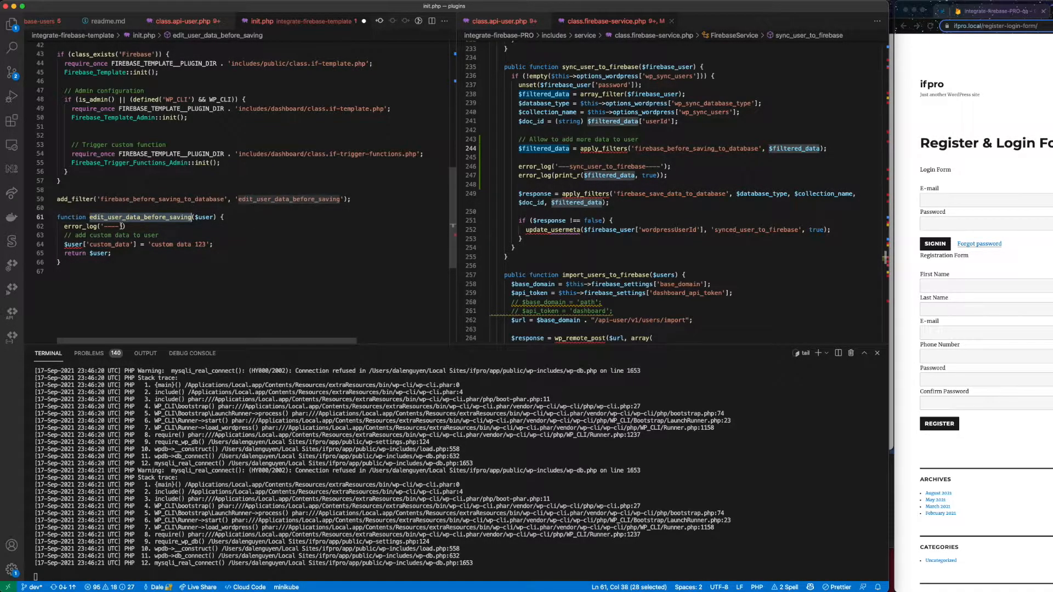
type("edit_user_data_before_saving")
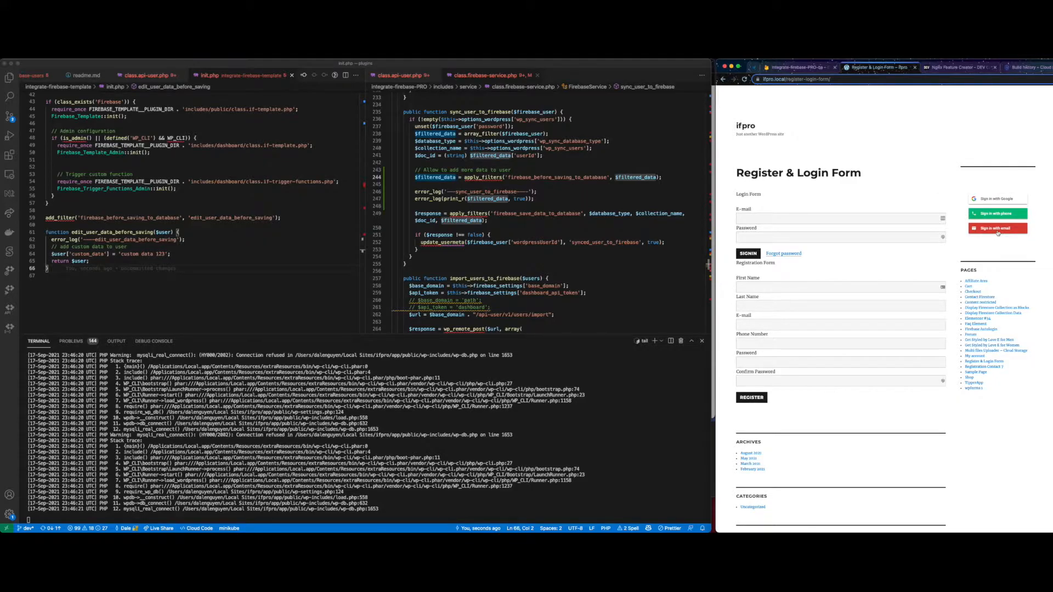
- Sign up with a test email and the name 'Test50 hg' on the Register & Login page
left_click(998, 228)
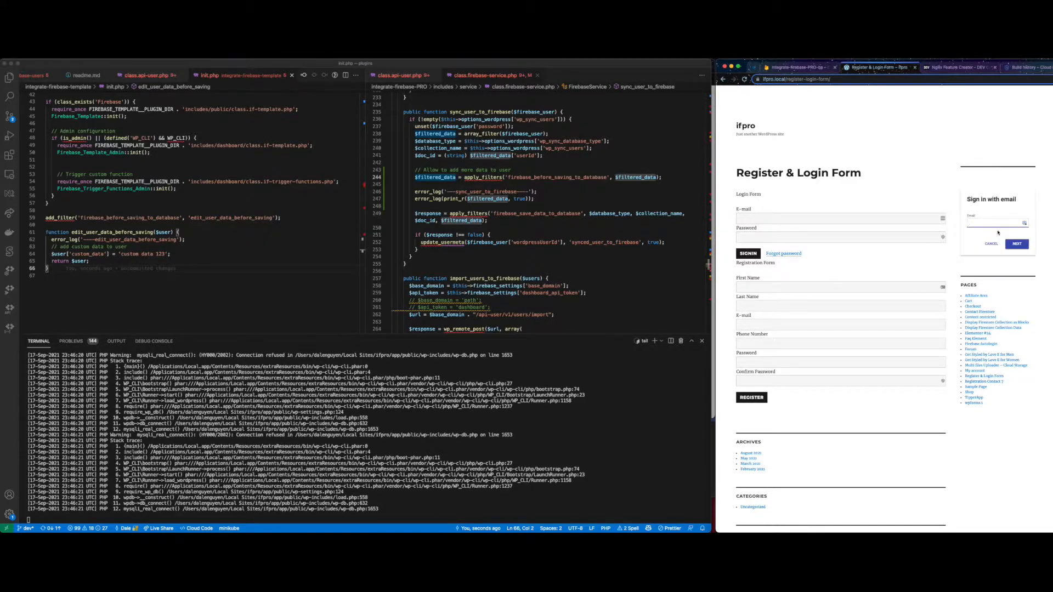
left_click(994, 222)
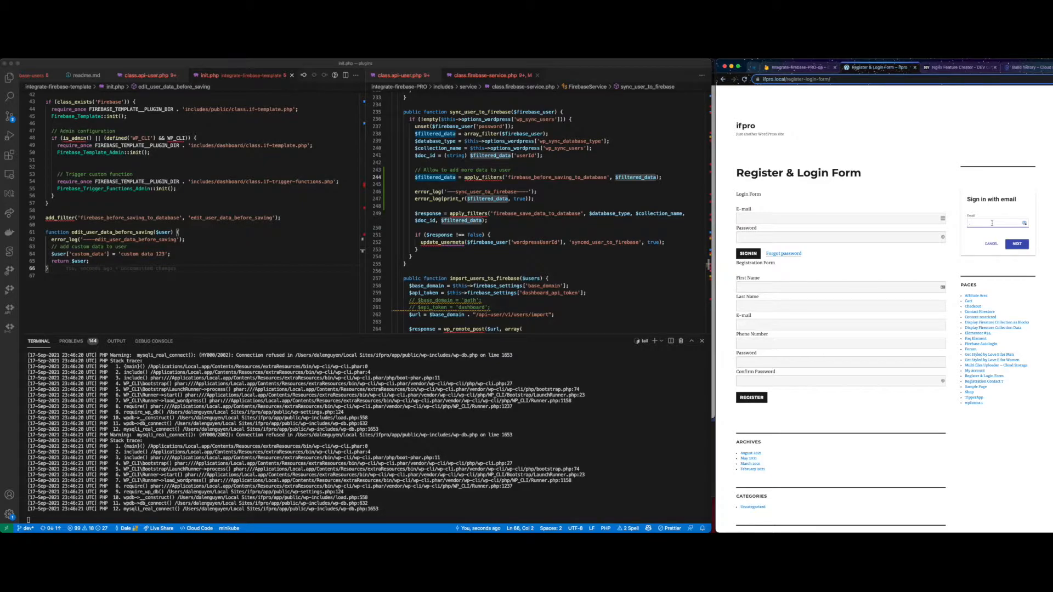
type("testt")
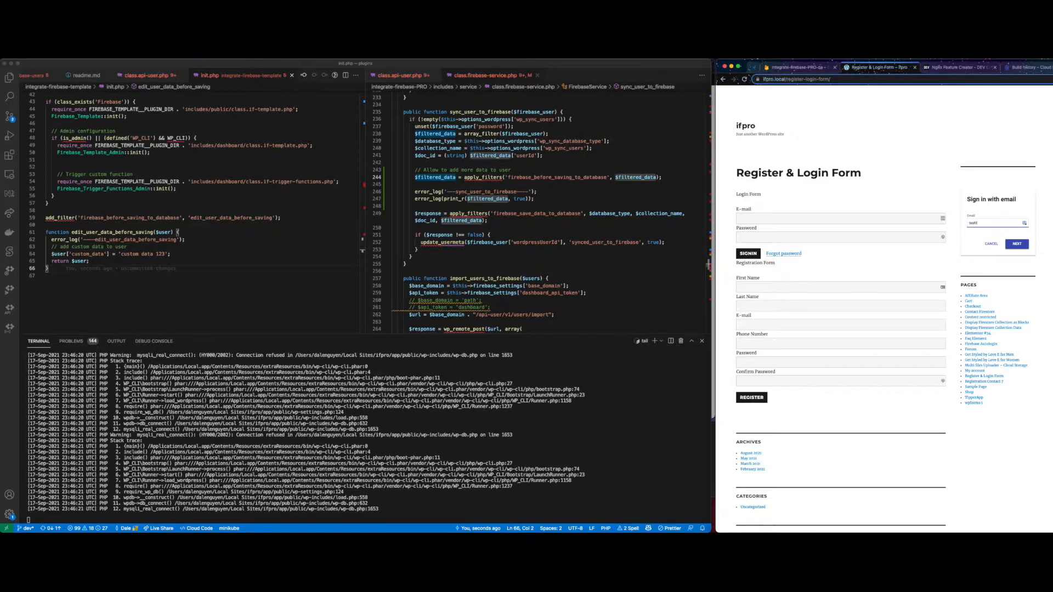
key("Backspace")
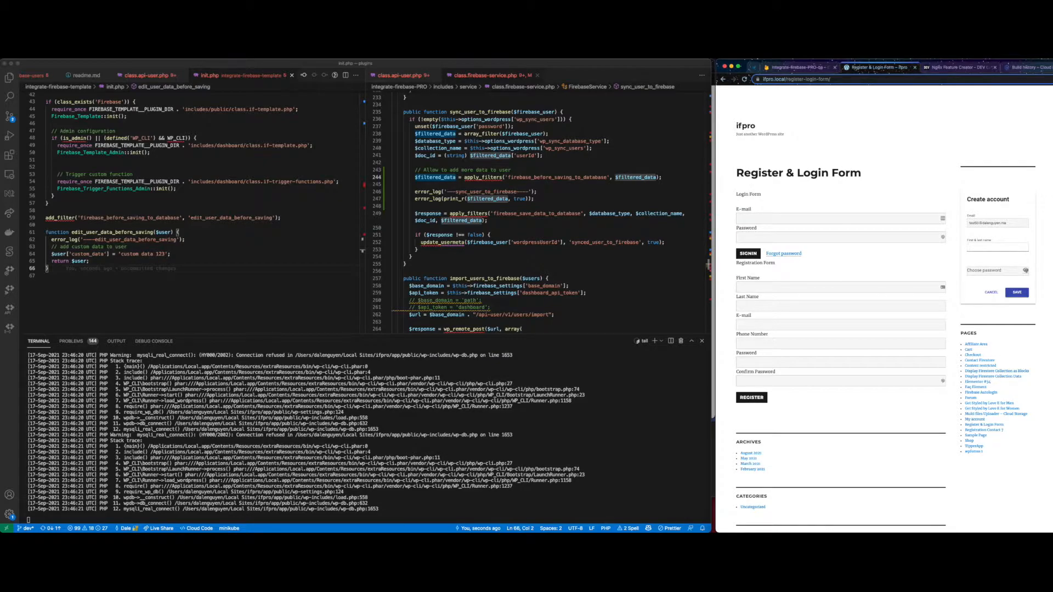
type("Test50 hg")
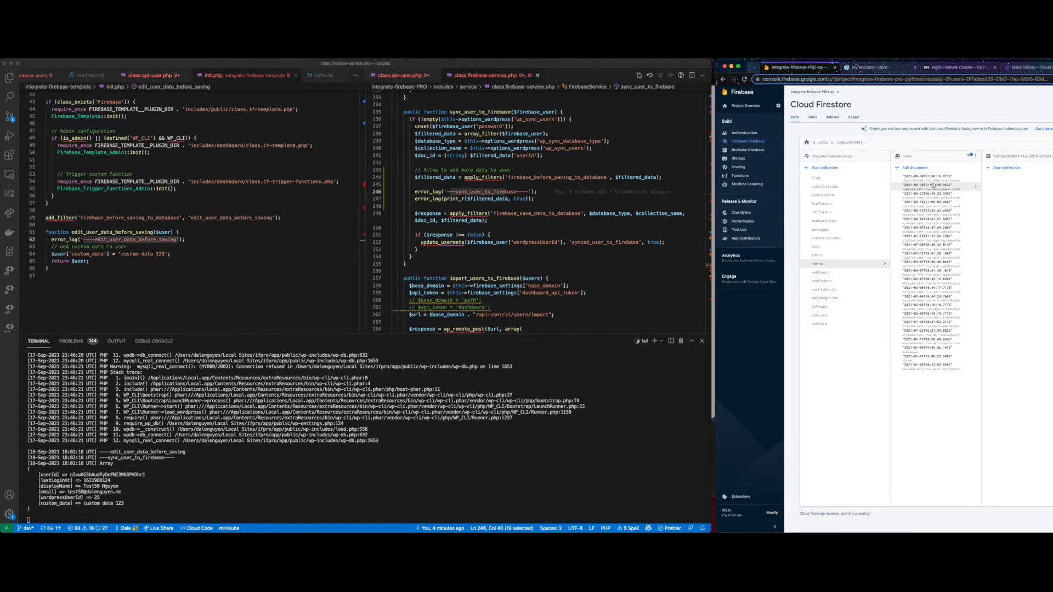
- Set the plugin's Database Type setting to Realtime in the WordPress sync settings
left_click(930, 187)
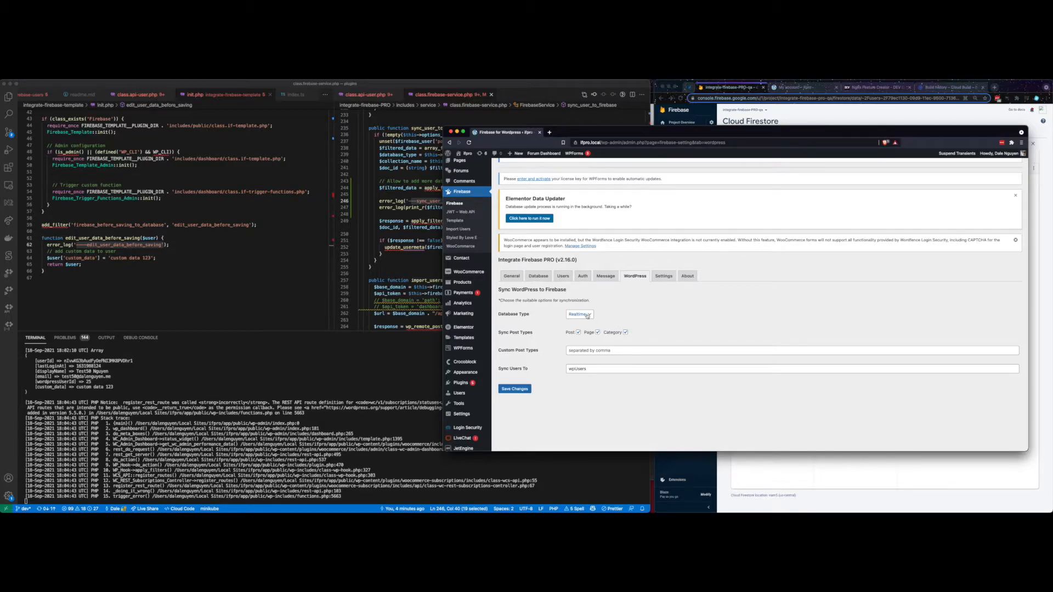
left_click(580, 315)
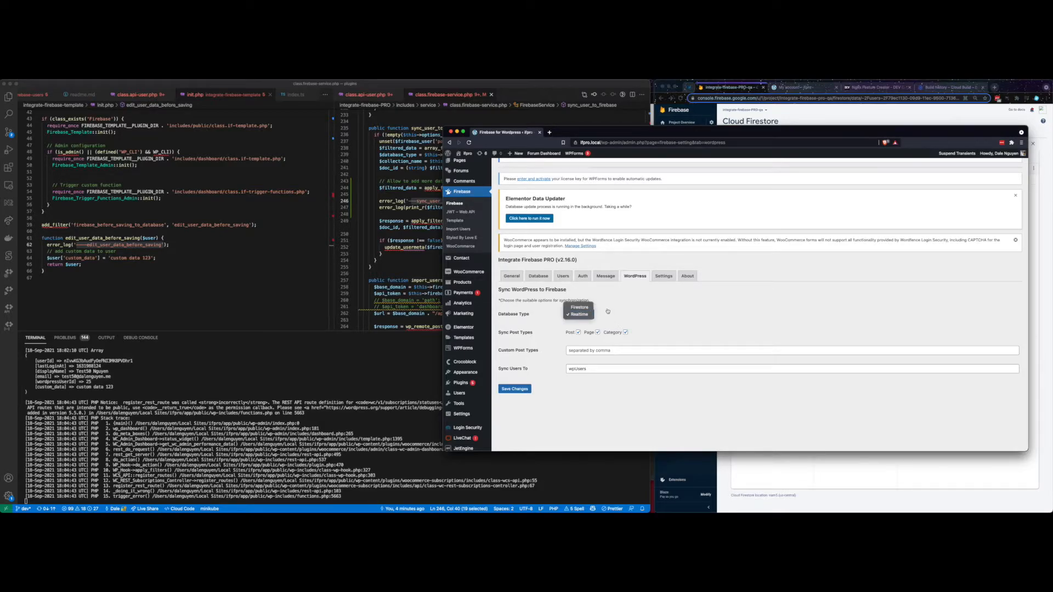
left_click(579, 315)
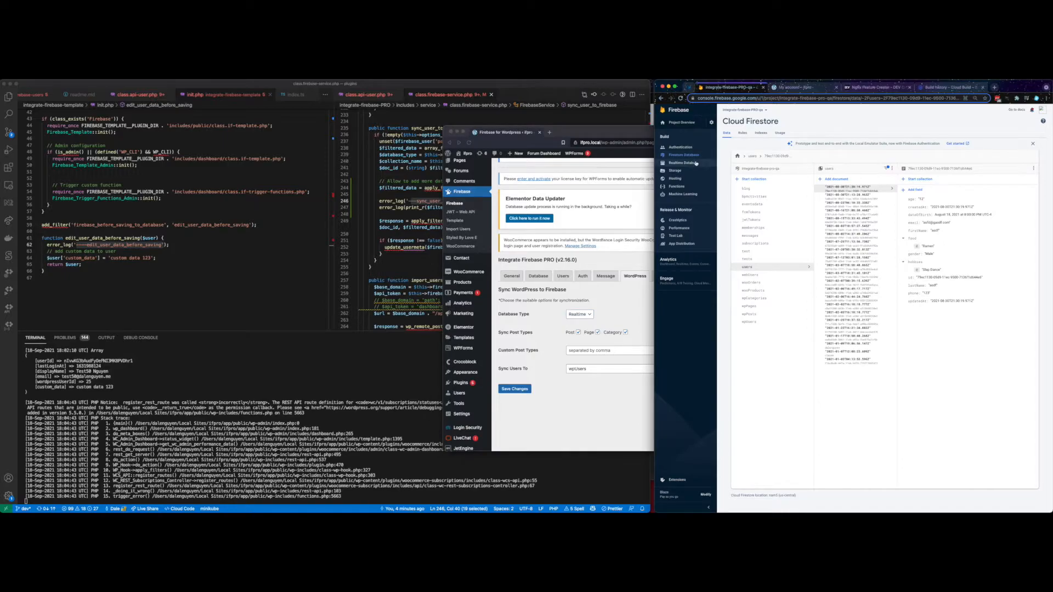
- Open Realtime Database from the Firebase Console sidebar to view the synced user record
left_click(683, 163)
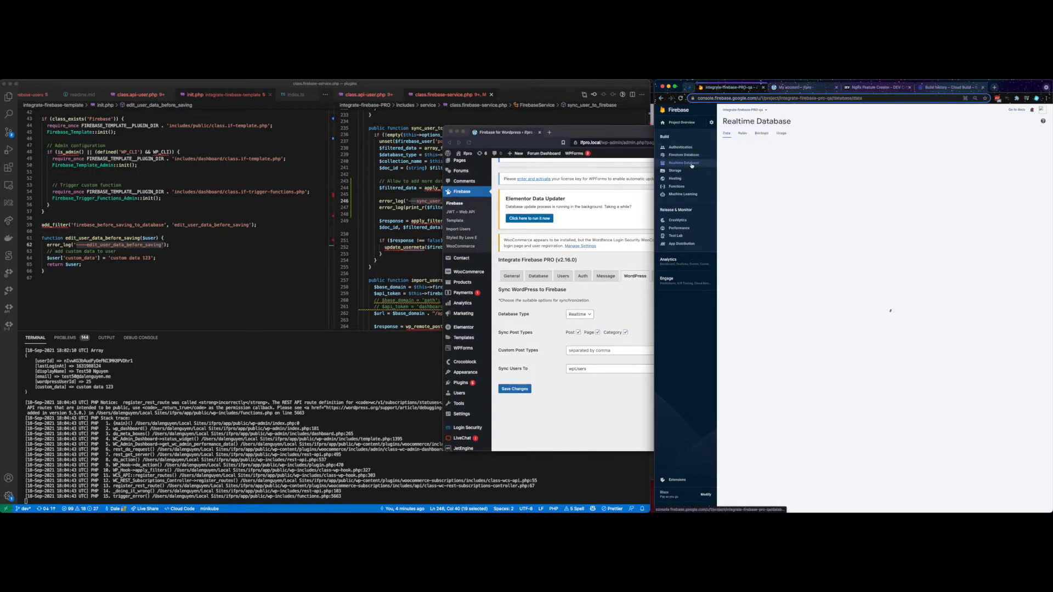
left_click(683, 163)
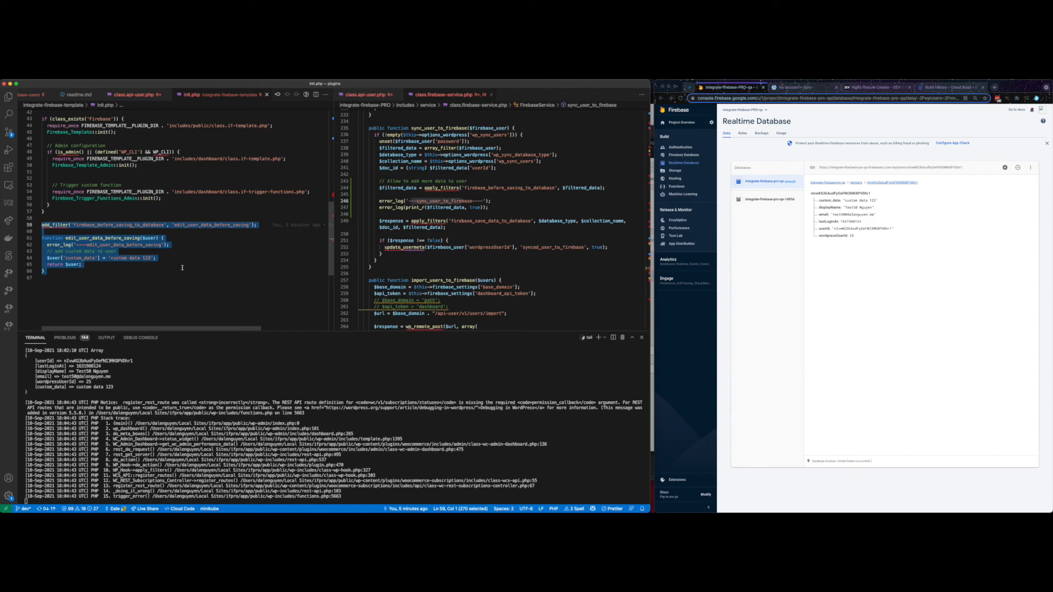
mouse_move(210, 247)
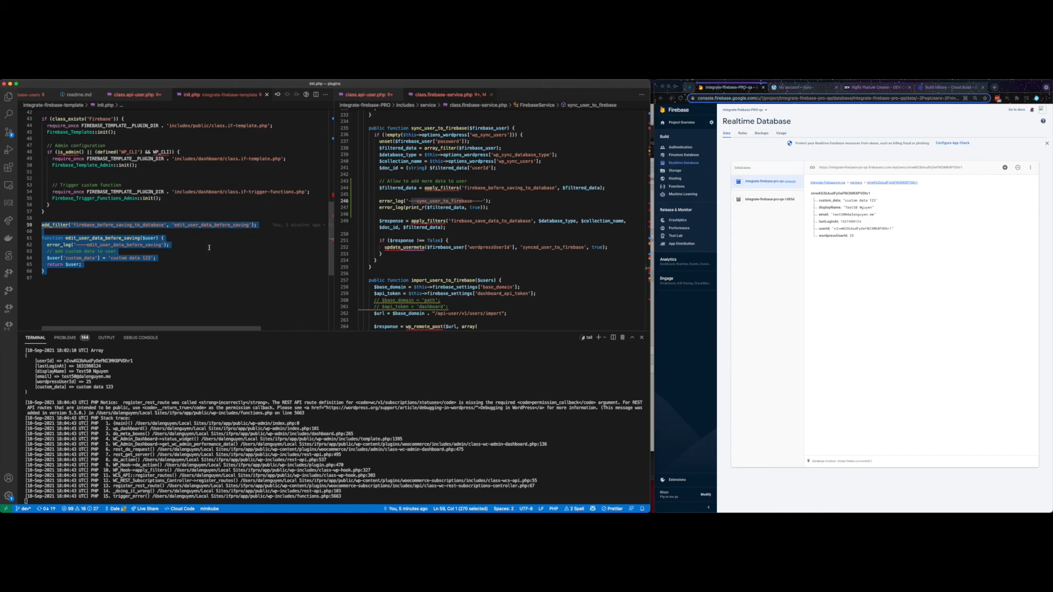